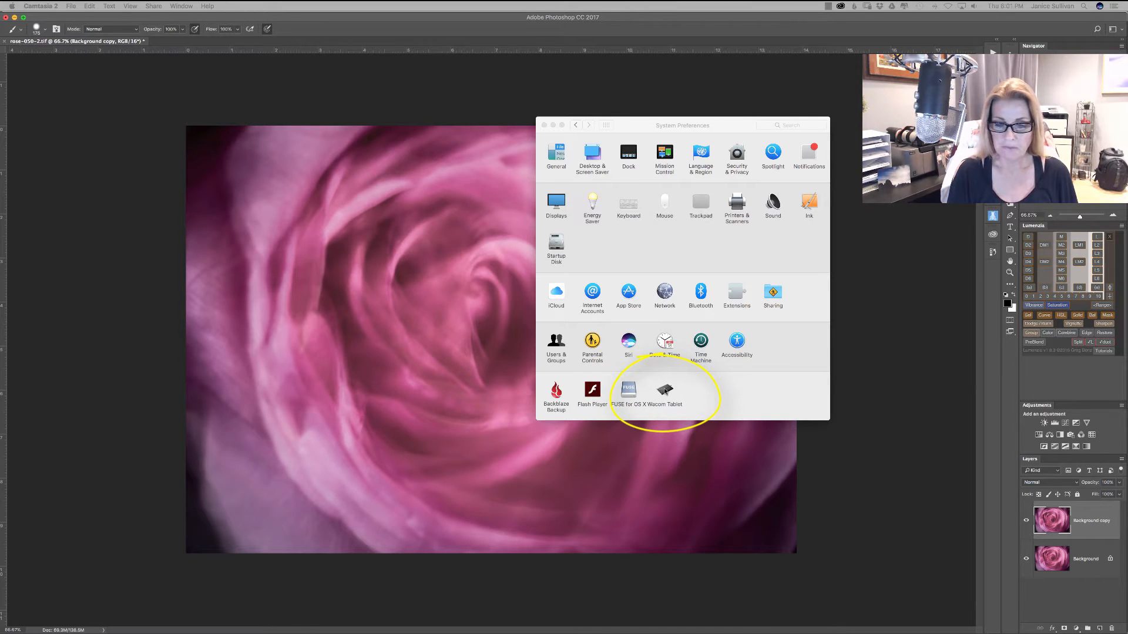
Open the Wacom Tablet pane from the bottom row of System Preferences, showing ExpressKeys settings
left_click(663, 395)
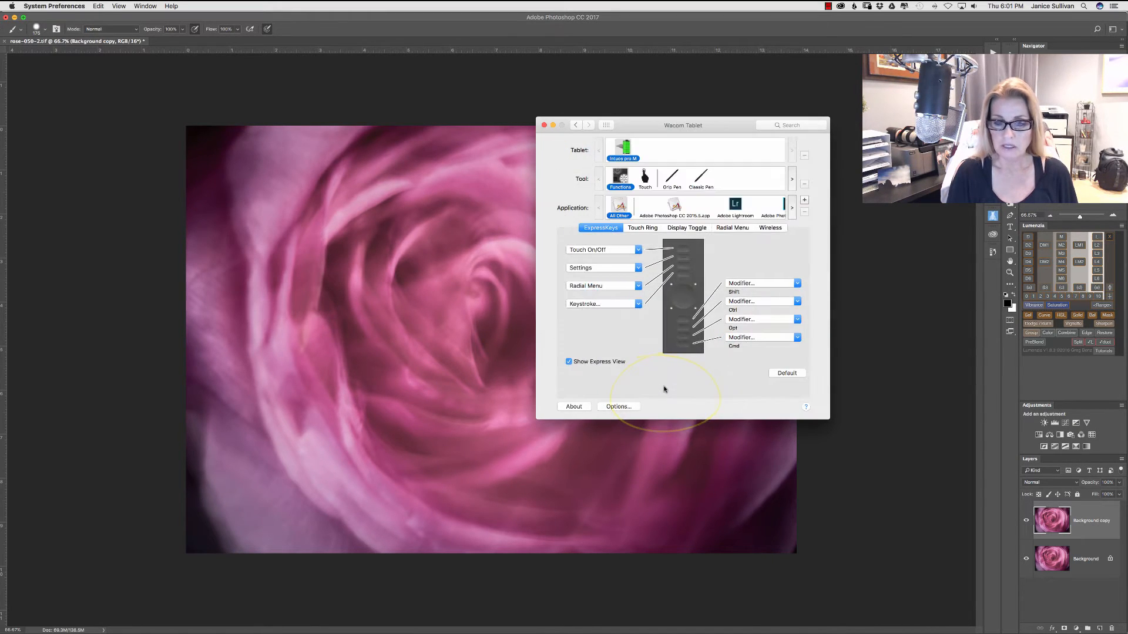